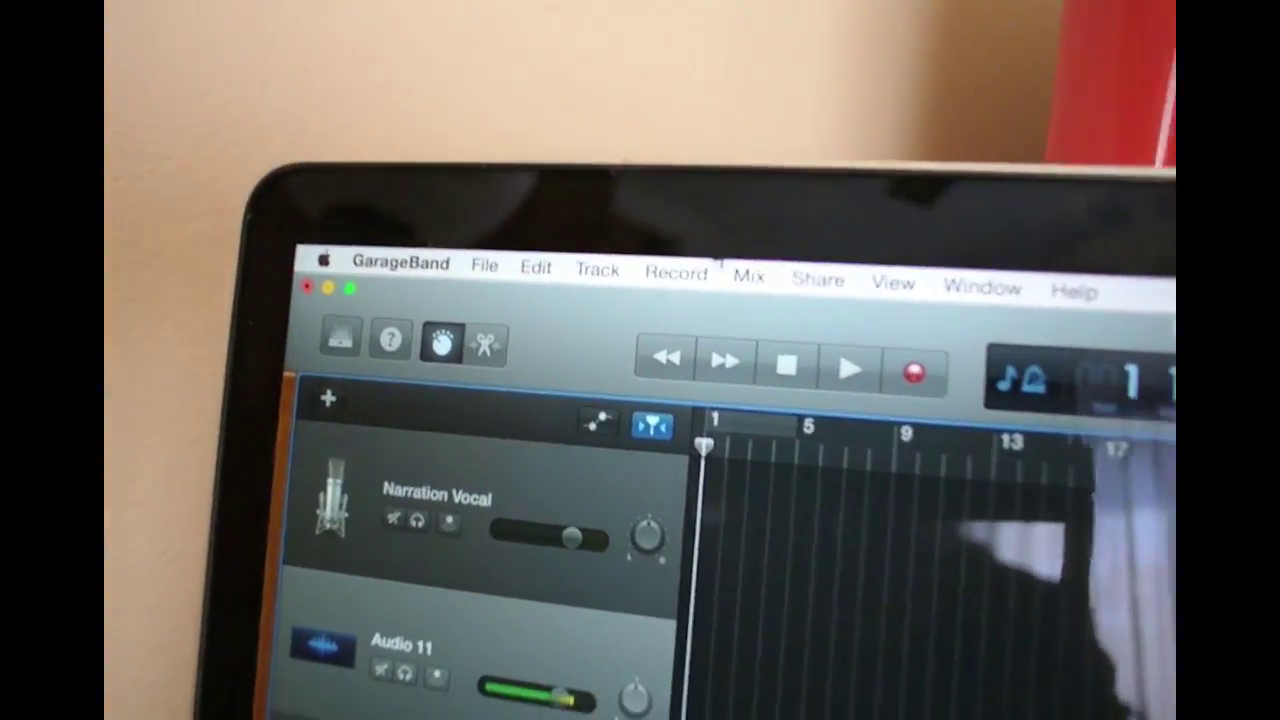
Choose New Track from the Track menu to start adding a microphone audio track
{"action": "left_click", "coordinate": [597, 271]}
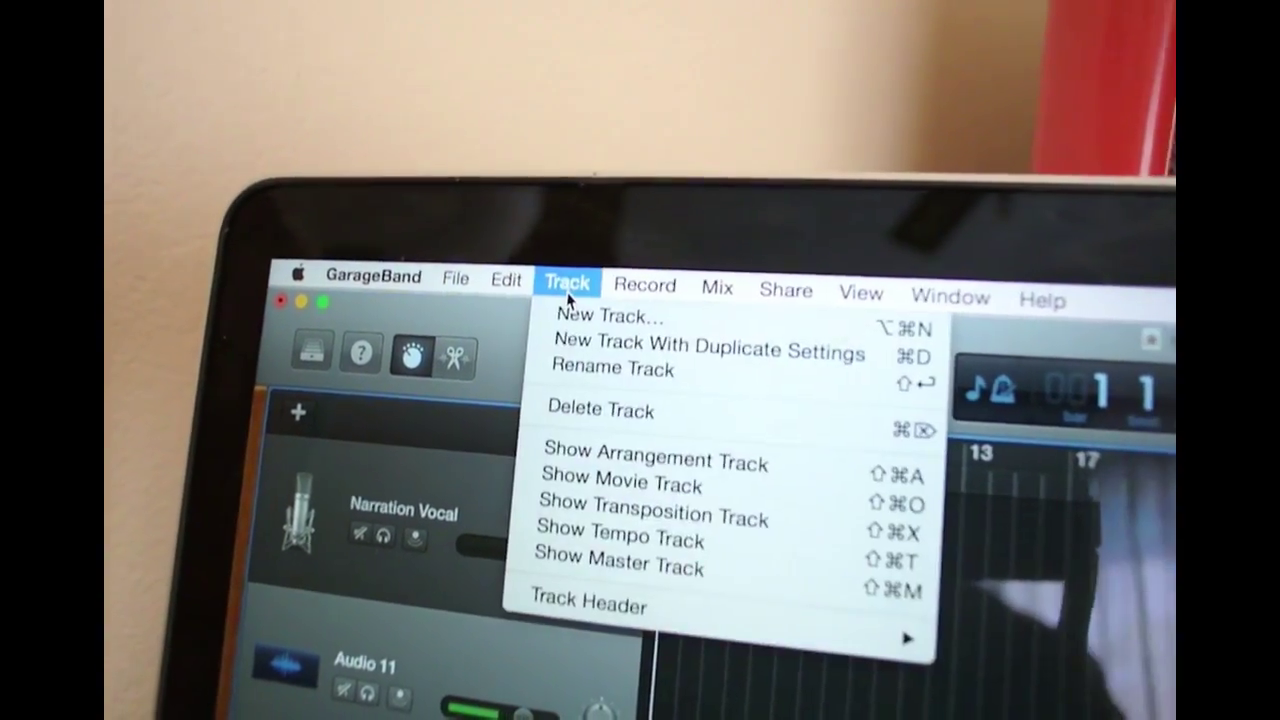
{"action": "left_click", "coordinate": [608, 318]}
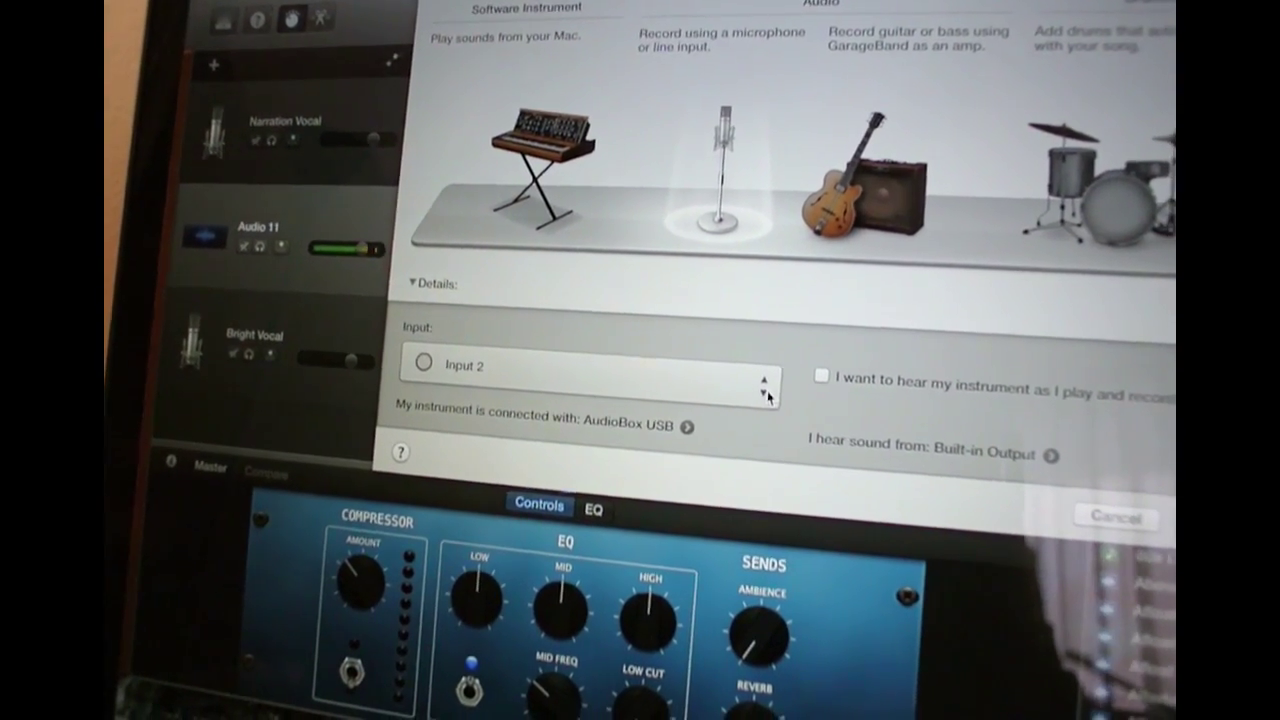
{"action": "left_click", "coordinate": [590, 366]}
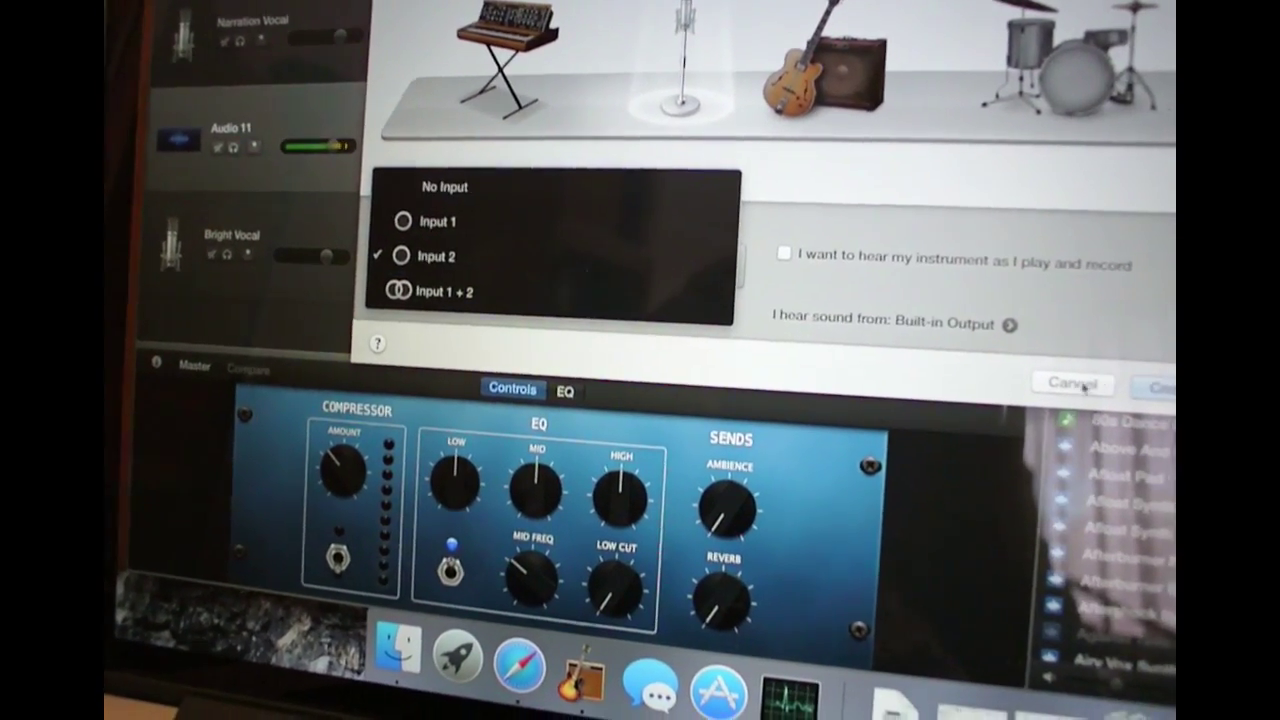
{"action": "left_click", "coordinate": [435, 256]}
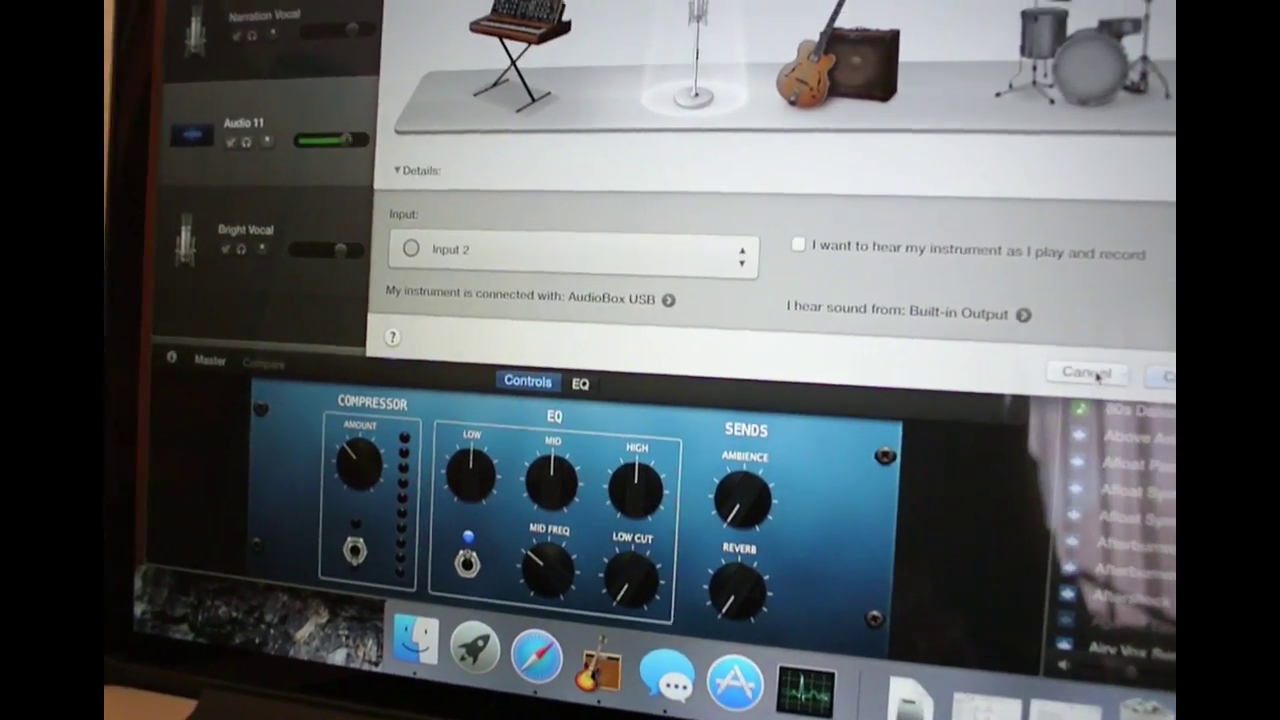
{"action": "left_click", "coordinate": [1085, 372]}
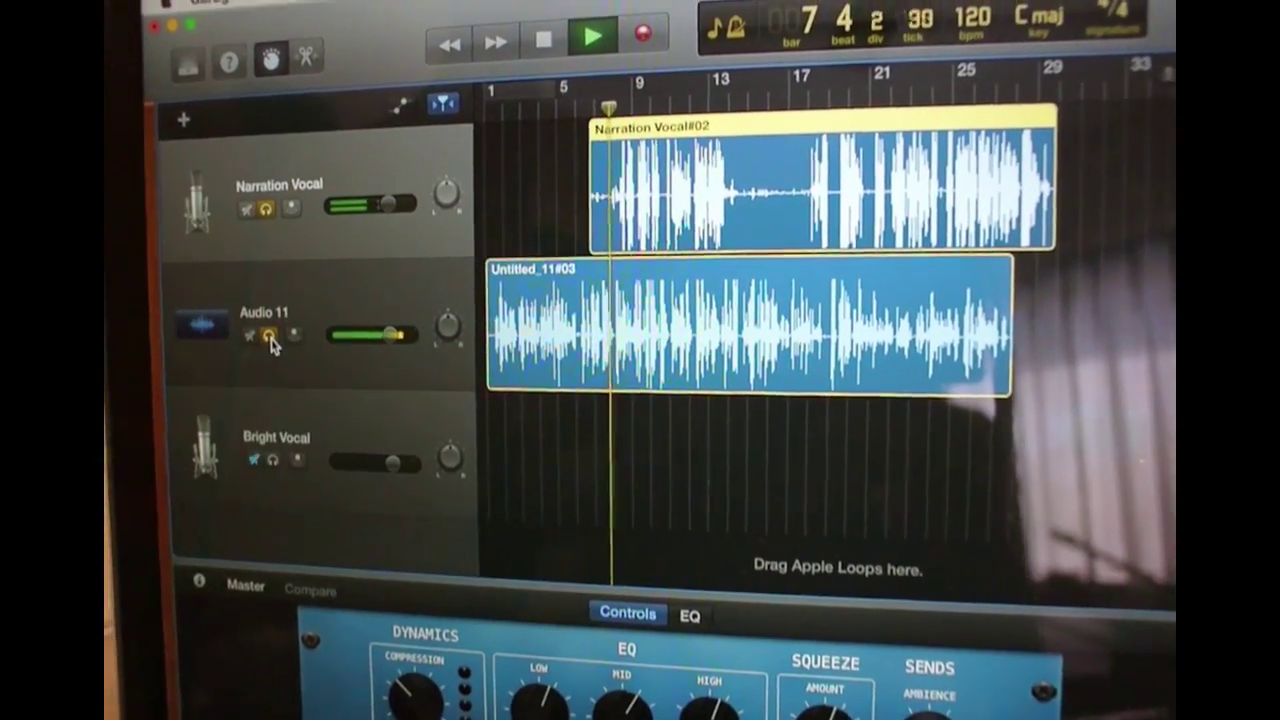
Play back the Narration Vocal and Audio 11 recorded takes together
{"action": "left_click", "coordinate": [591, 37]}
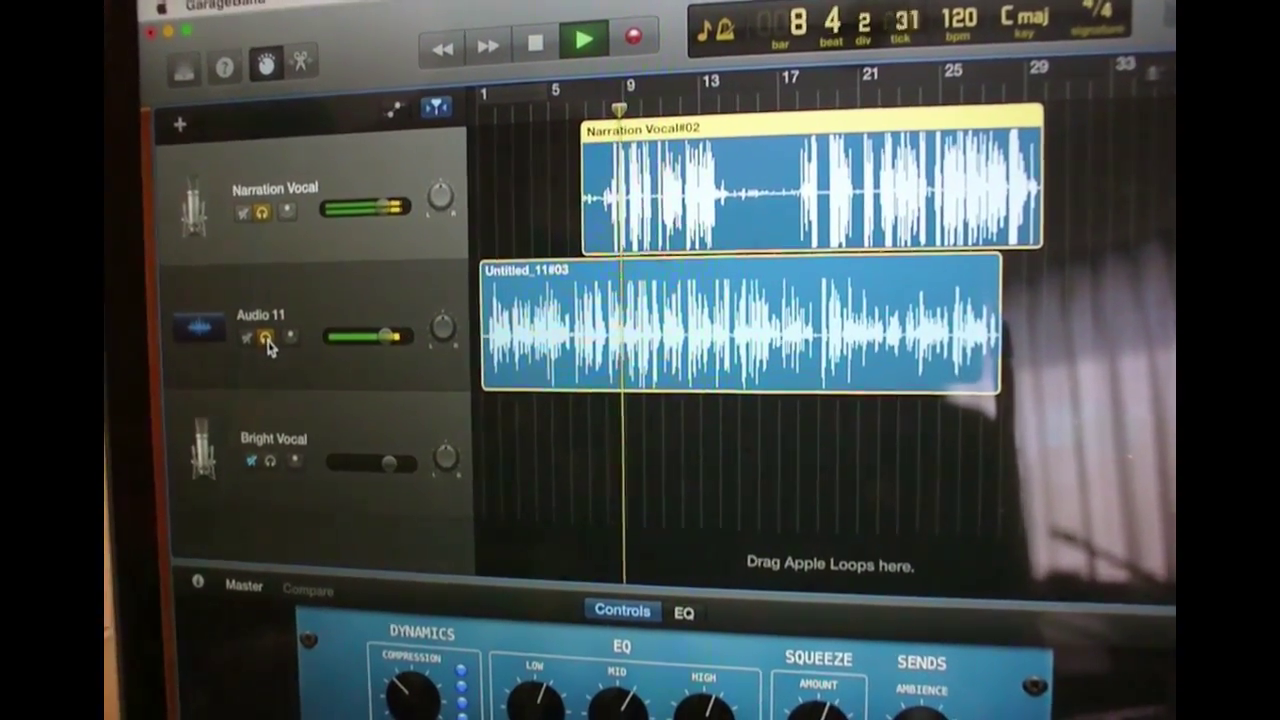